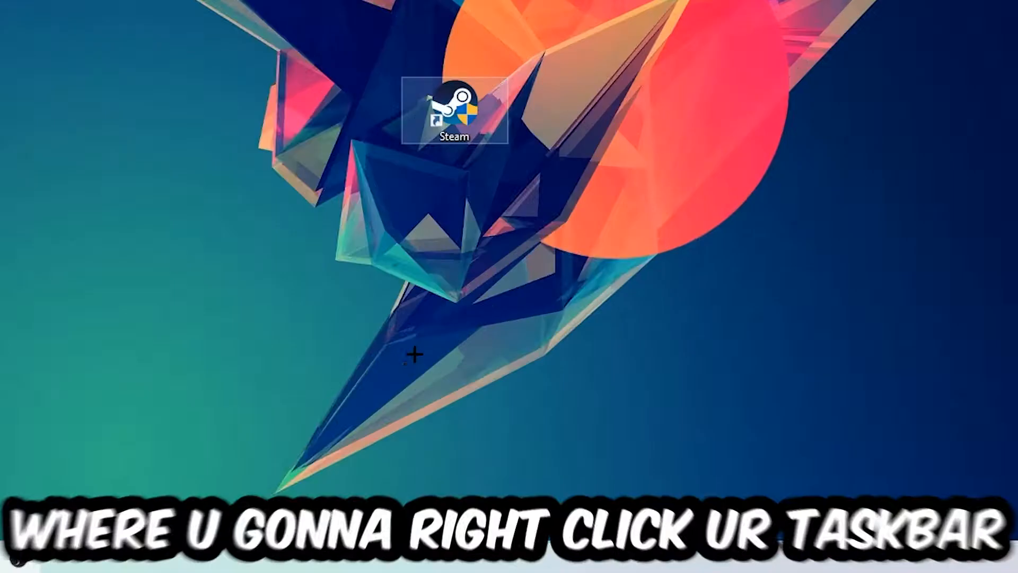
- Open Task Manager from the taskbar's right-click menu
right_click(475, 472)
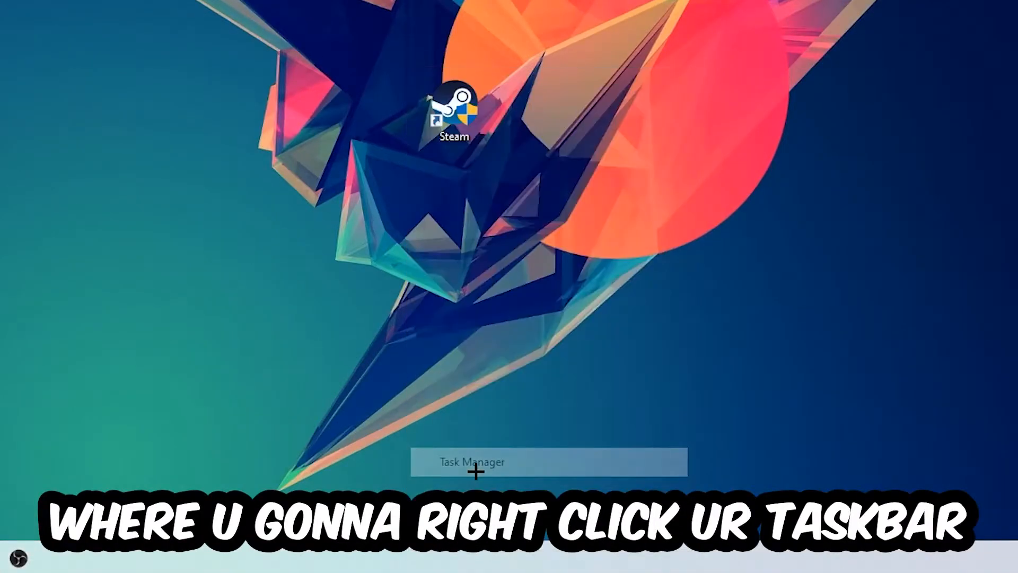
click(468, 462)
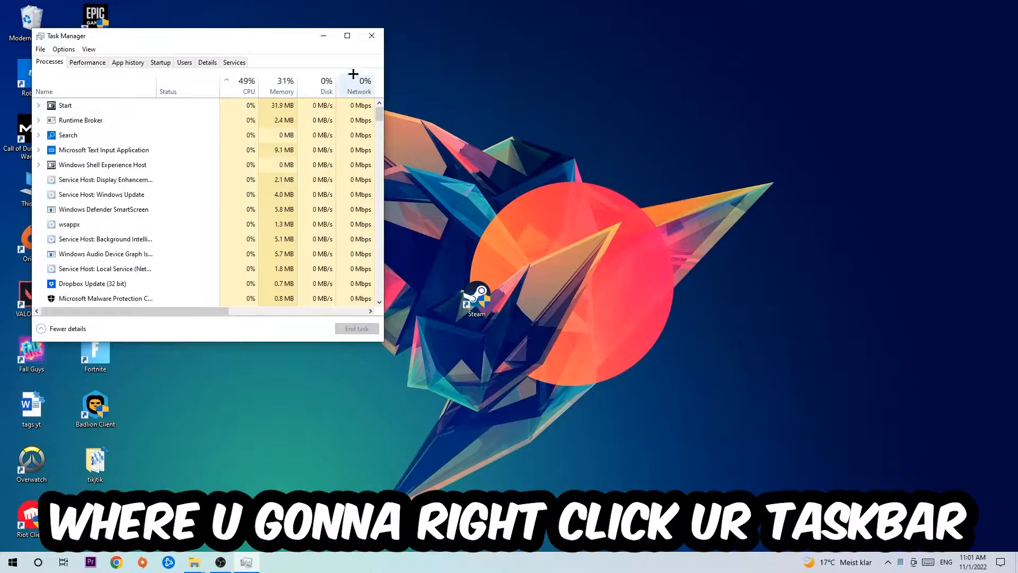
- Maximize Task Manager and scroll through the background processes list
click(346, 36)
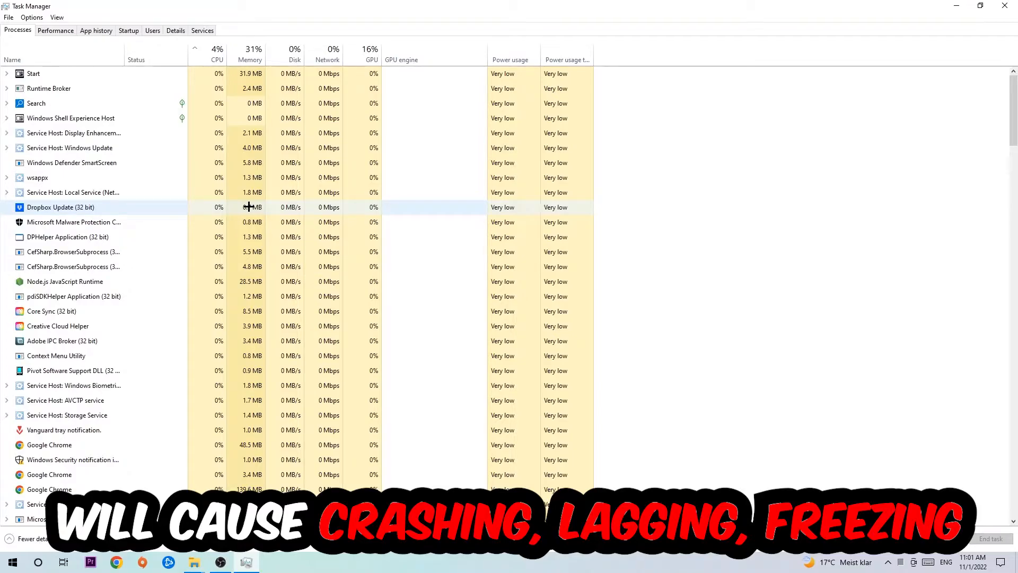
scroll(down, 3)
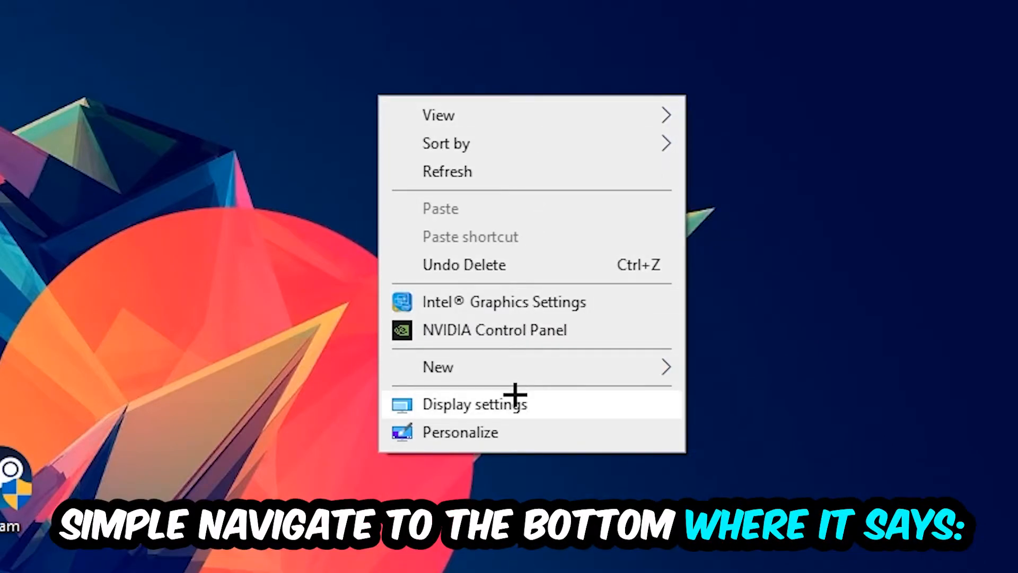
- Open Display settings showing monitors 1 and 2
click(474, 403)
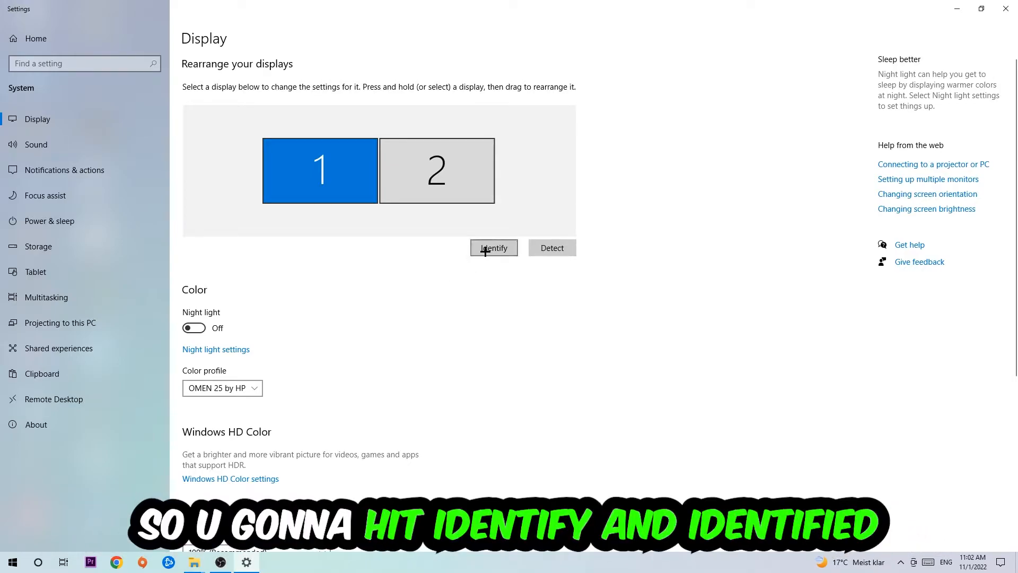
- Identify both monitors and confirm 100% scaling at 1920 × 1080
click(494, 247)
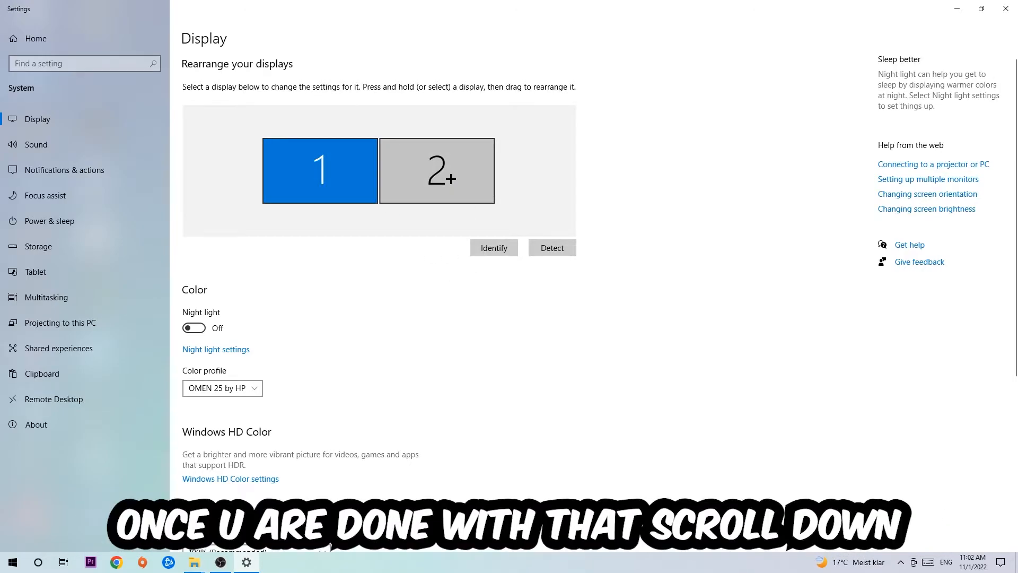
scroll(down, 3)
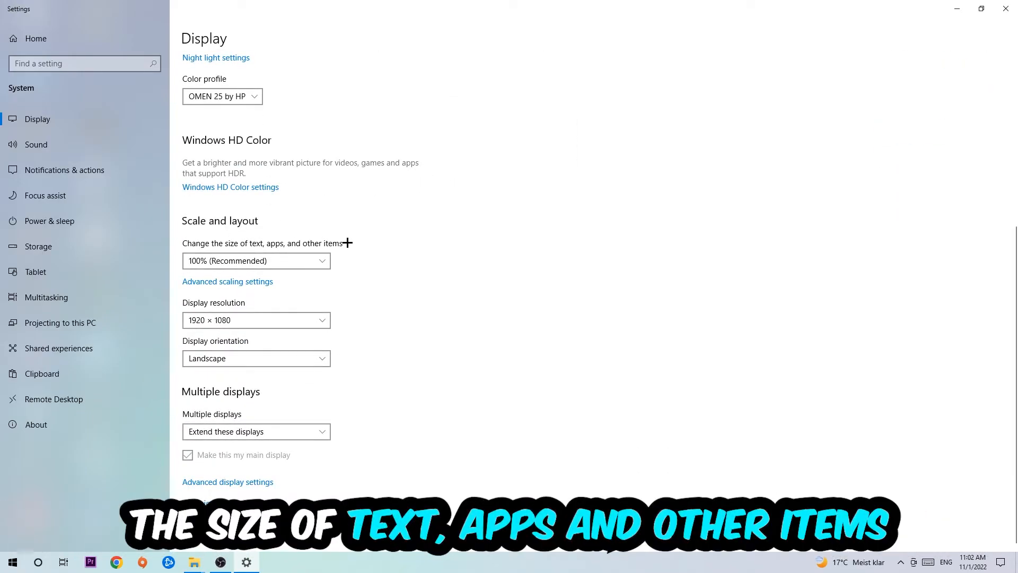
mouse_move(327, 273)
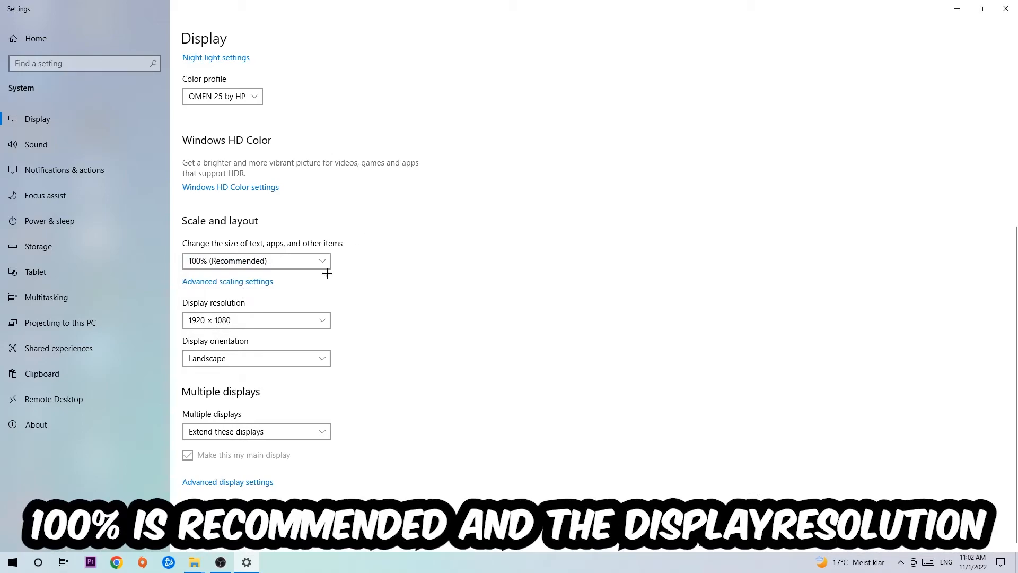
mouse_move(378, 262)
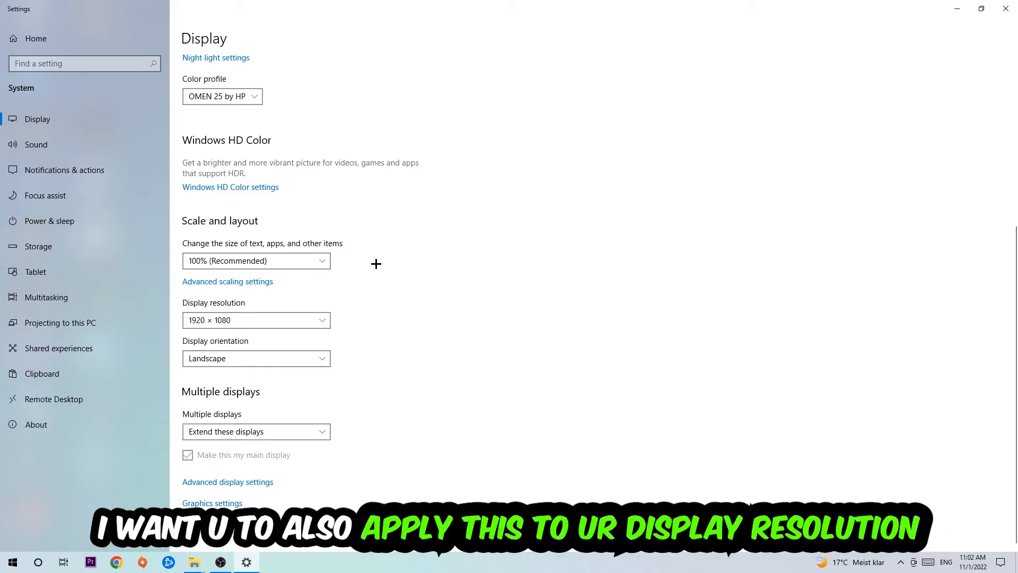
mouse_move(385, 251)
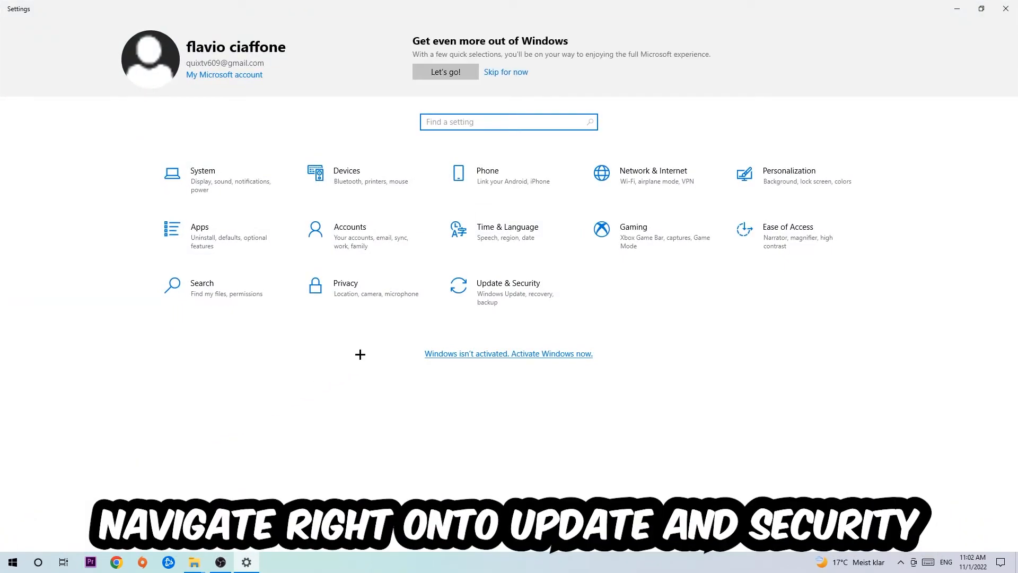
- Open Update & Security from the Settings home page
click(508, 287)
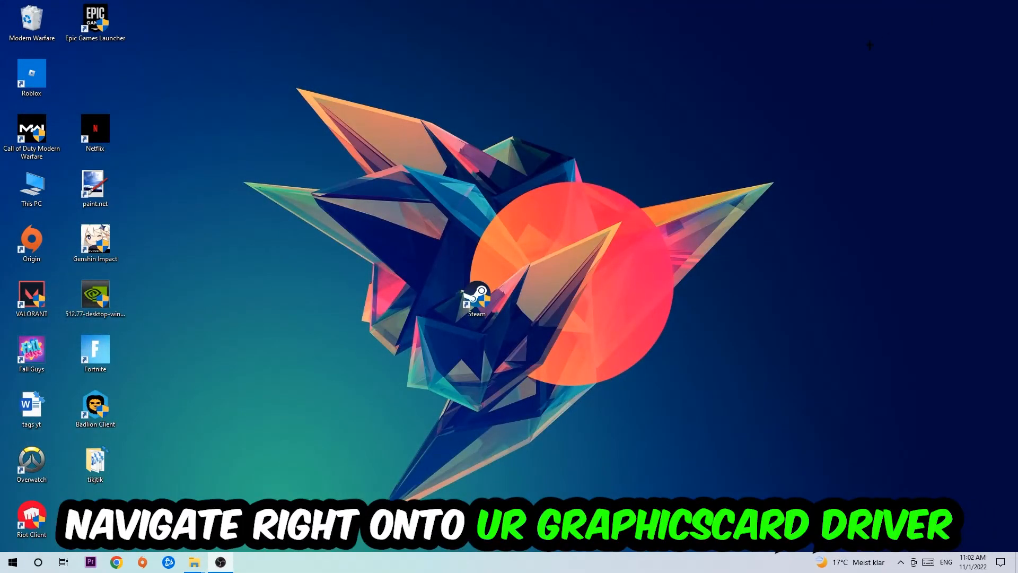
- Drag the NVIDIA driver installer icon to the desktop centre
drag(95, 297, 413, 195)
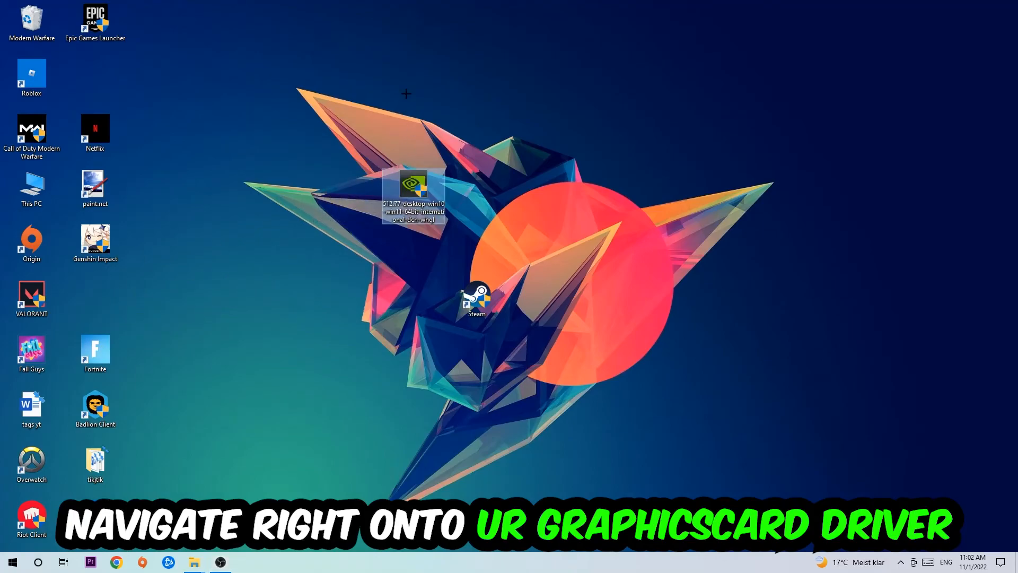